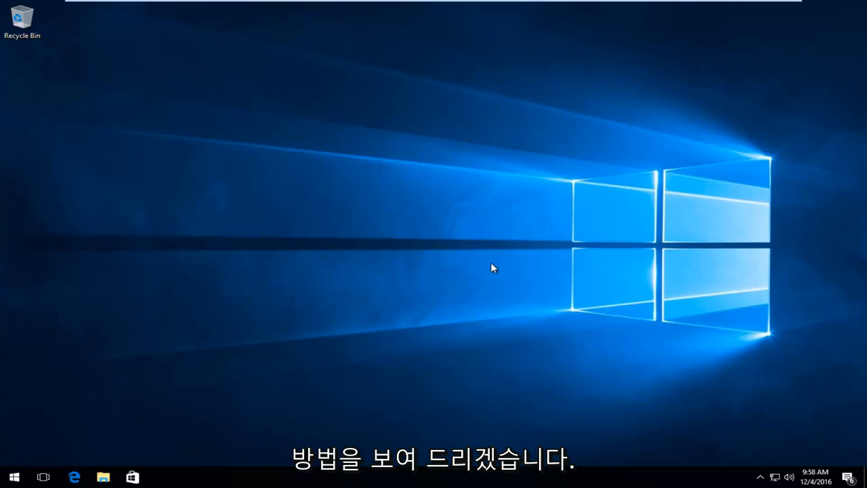
{"action": "mouse_move", "coordinate": [211, 337]}
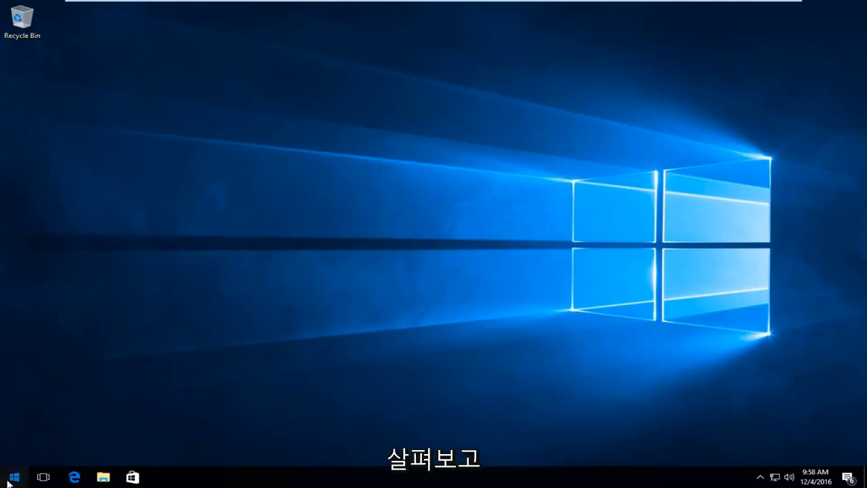
Search msconfig from the Start menu and run System Configuration as administrator.
{"action": "left_click", "coordinate": [8, 474]}
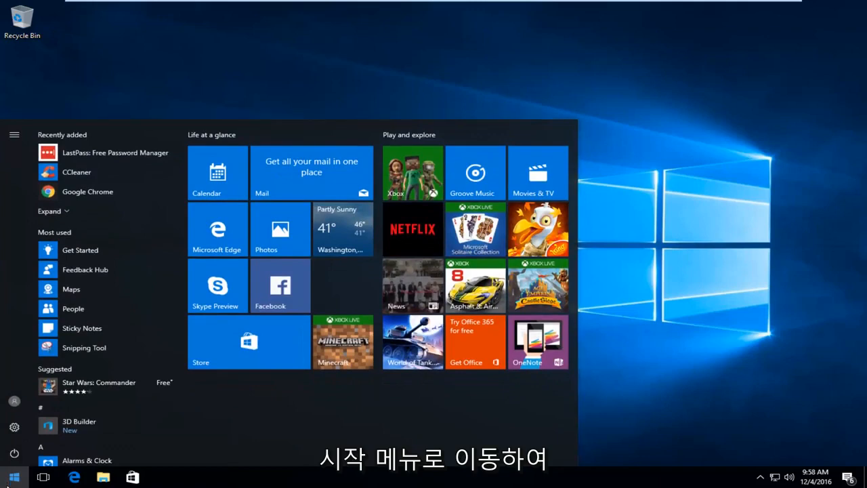
{"action": "type", "text": "msconfig"}
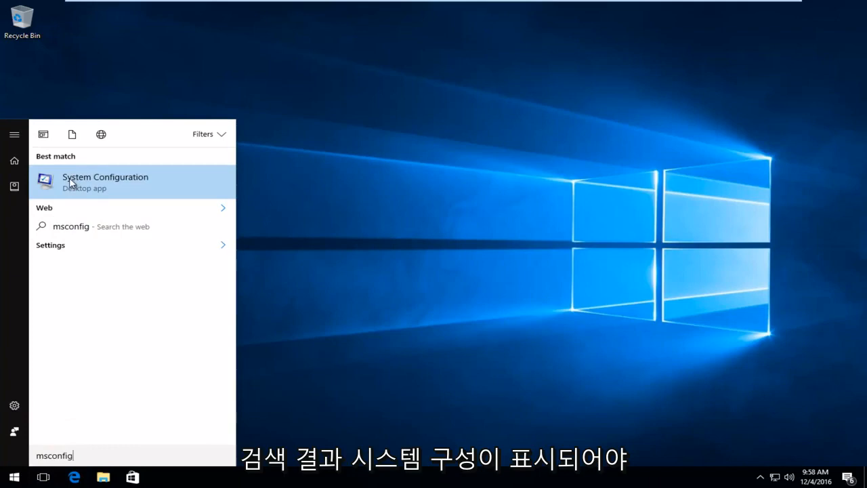
{"action": "mouse_move", "coordinate": [107, 193]}
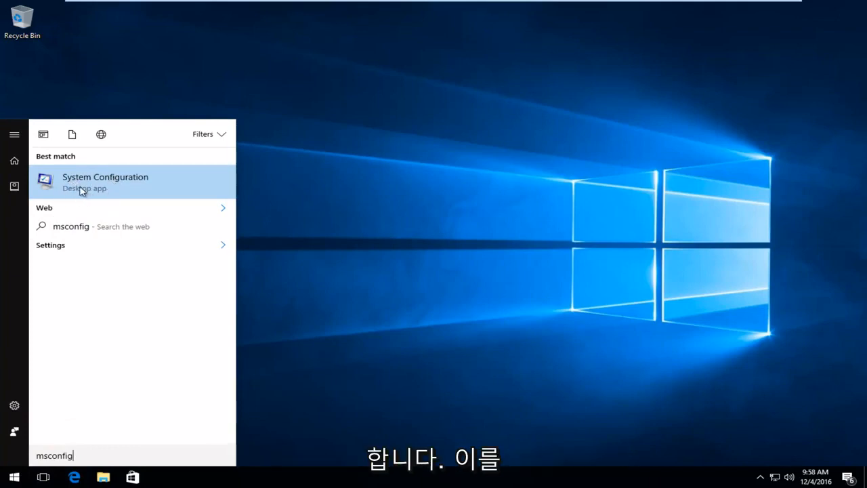
{"action": "right_click", "coordinate": [81, 192]}
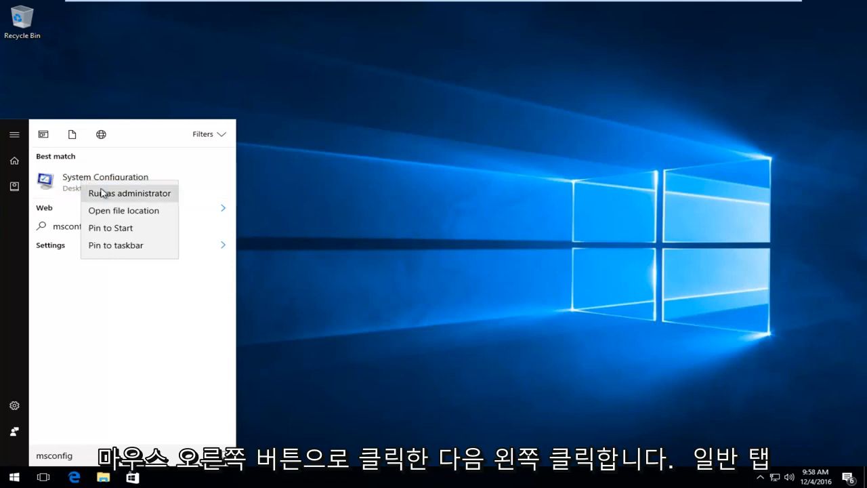
{"action": "left_click", "coordinate": [129, 193]}
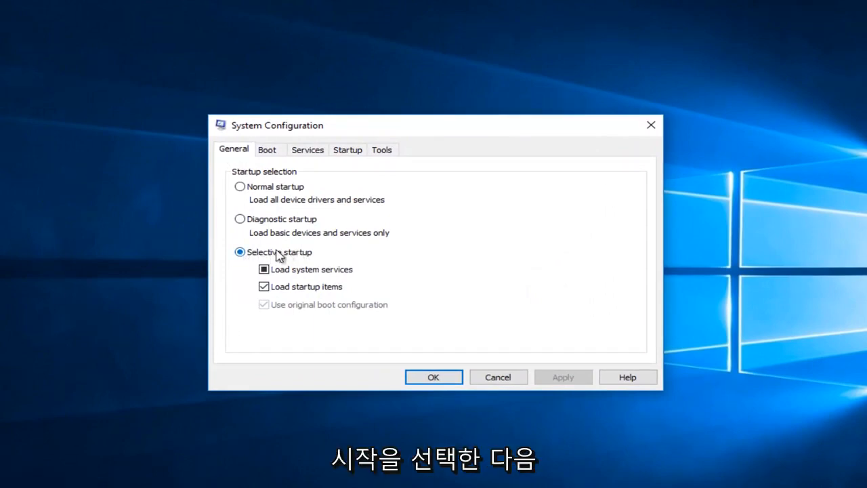
{"action": "mouse_move", "coordinate": [268, 256]}
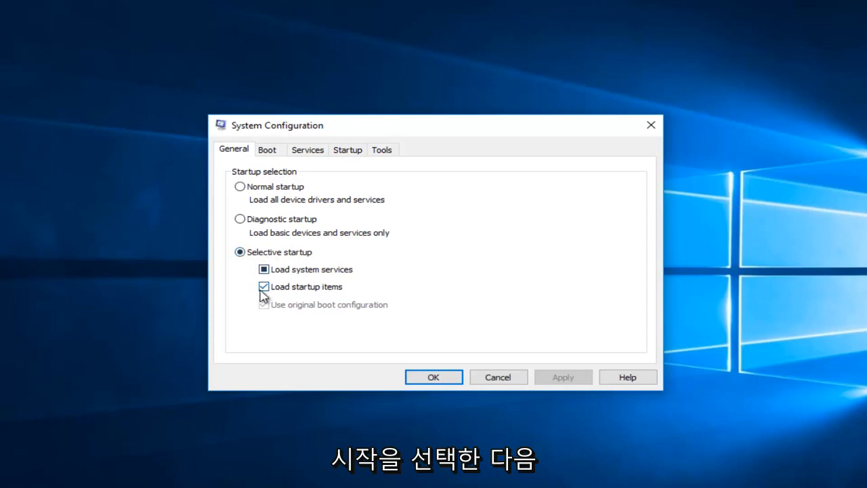
Choose Selective startup loading system services but excluding startup items, then view the services list.
{"action": "left_click", "coordinate": [263, 287]}
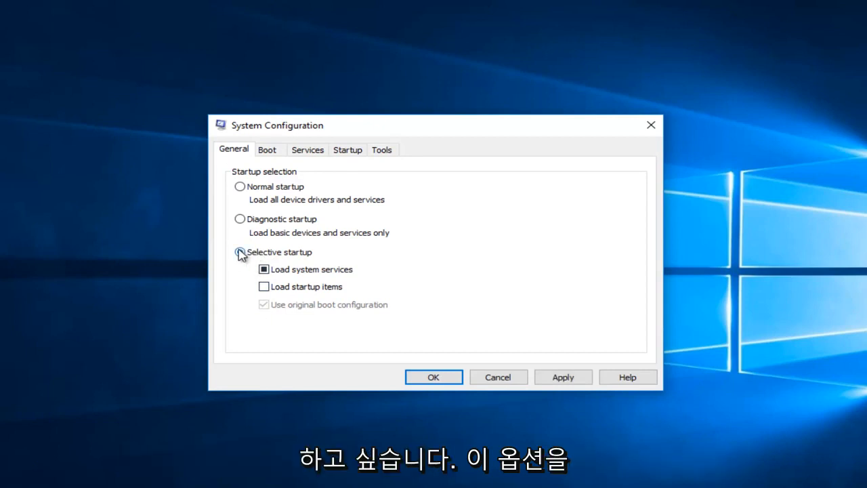
{"action": "left_click", "coordinate": [239, 252]}
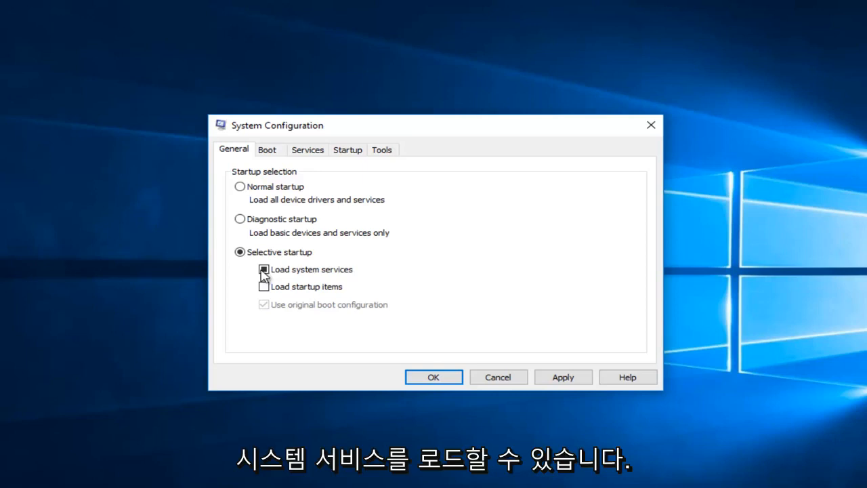
{"action": "left_click", "coordinate": [263, 269]}
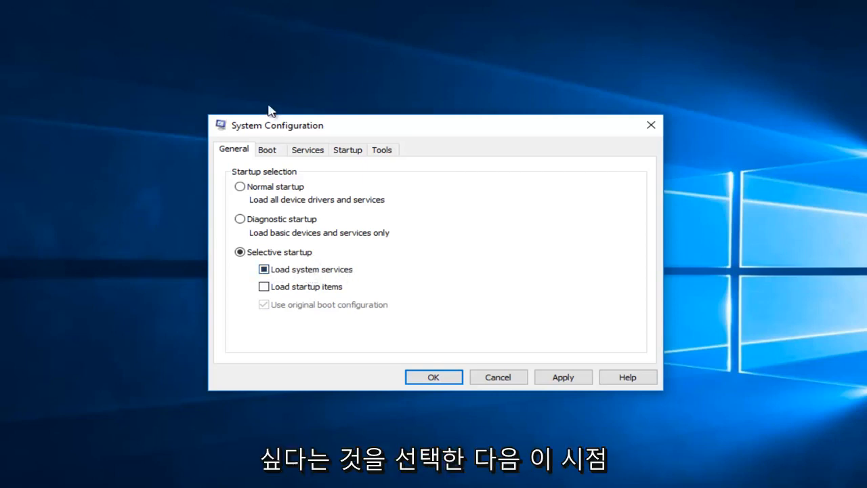
{"action": "mouse_move", "coordinate": [309, 154]}
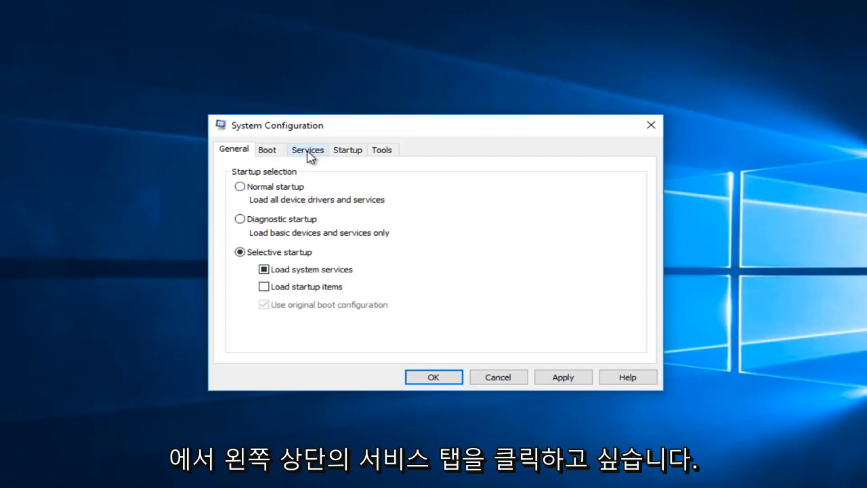
{"action": "left_click", "coordinate": [308, 150]}
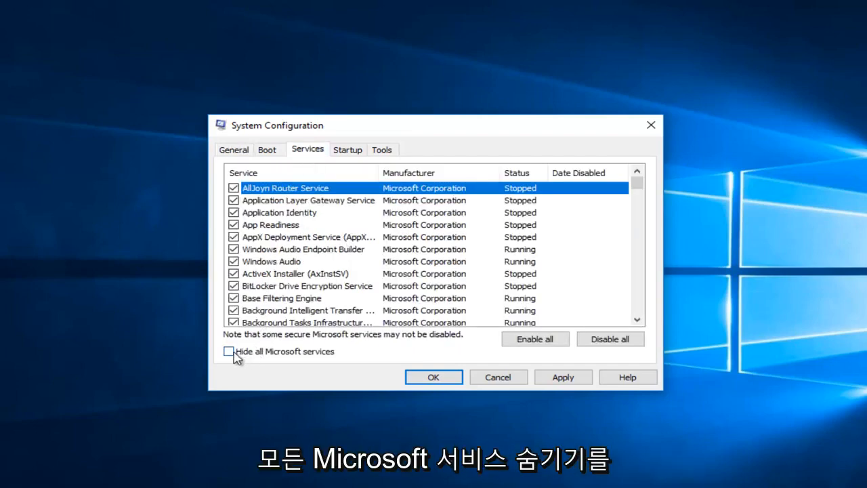
Hide all Microsoft services and disable every remaining third-party service.
{"action": "left_click", "coordinate": [229, 352]}
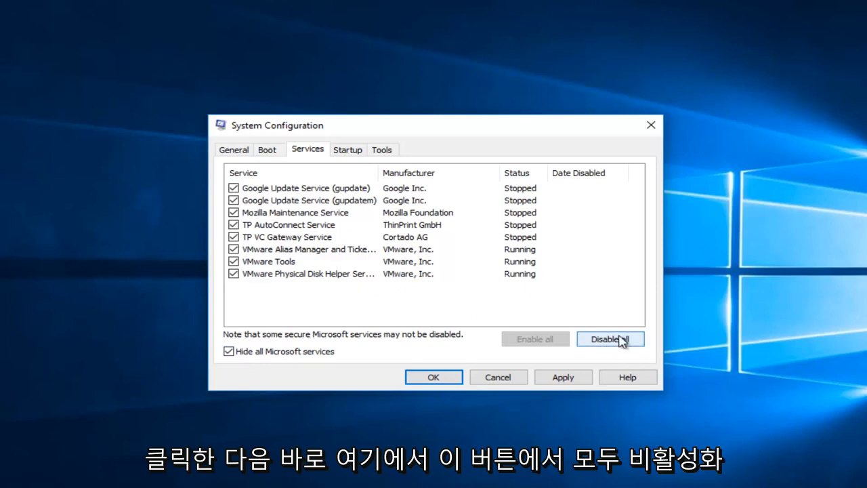
{"action": "left_click", "coordinate": [611, 339]}
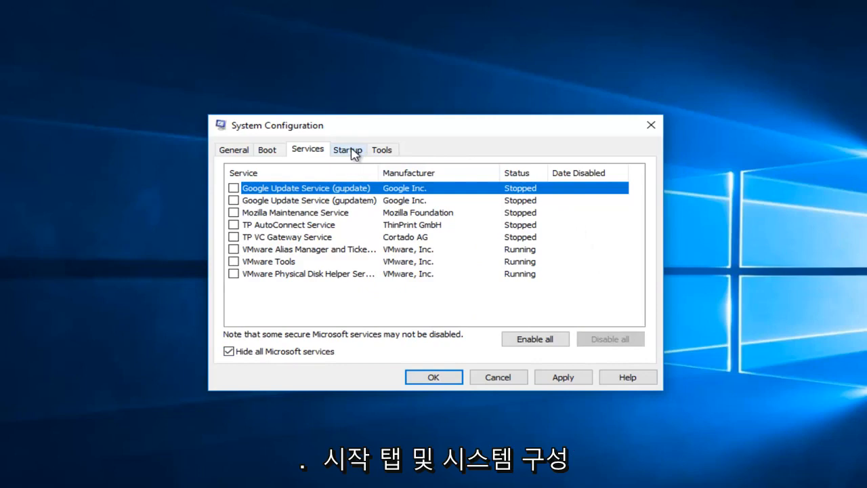
{"action": "left_click", "coordinate": [347, 150]}
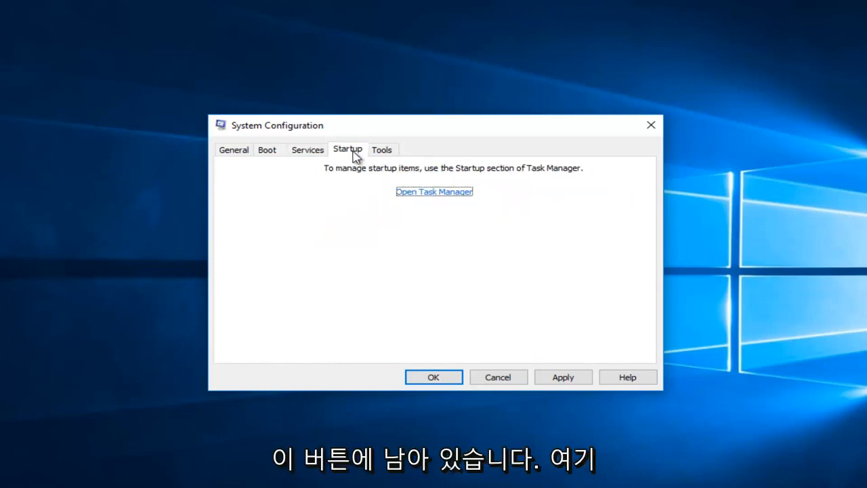
{"action": "mouse_move", "coordinate": [422, 199]}
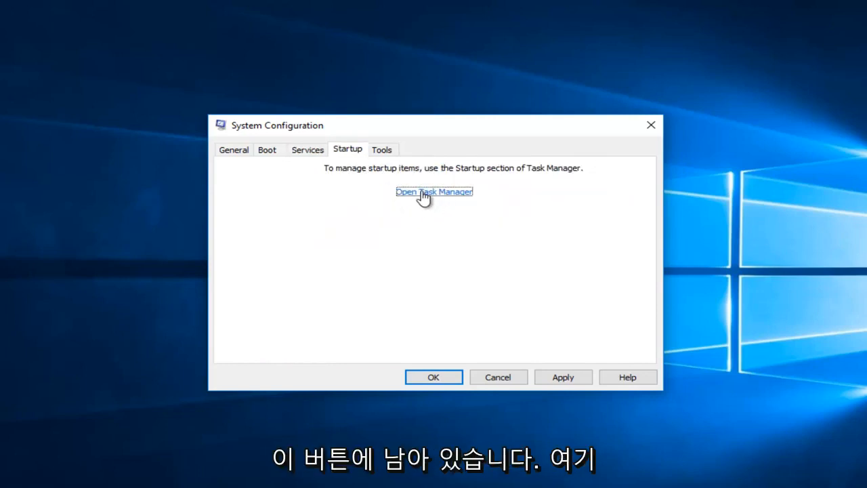
Disable the Microsoft OneDrive startup app in Task Manager and confirm the new boot configuration.
{"action": "left_click", "coordinate": [434, 191]}
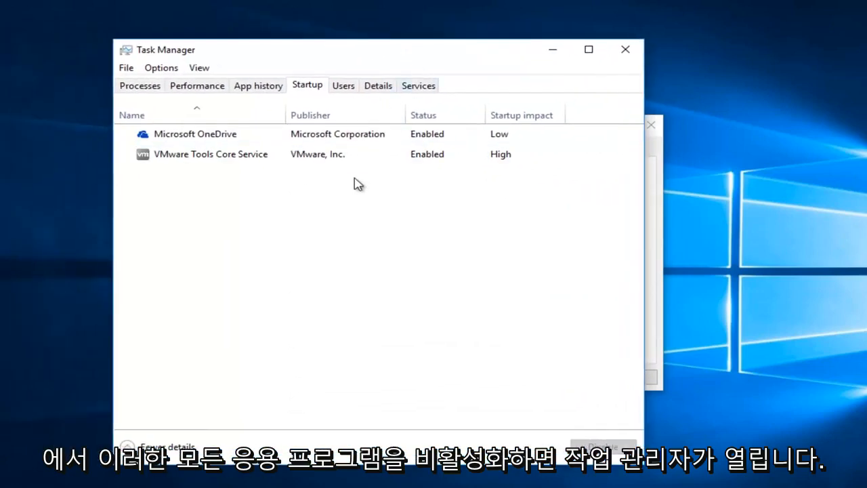
{"action": "left_click", "coordinate": [196, 133]}
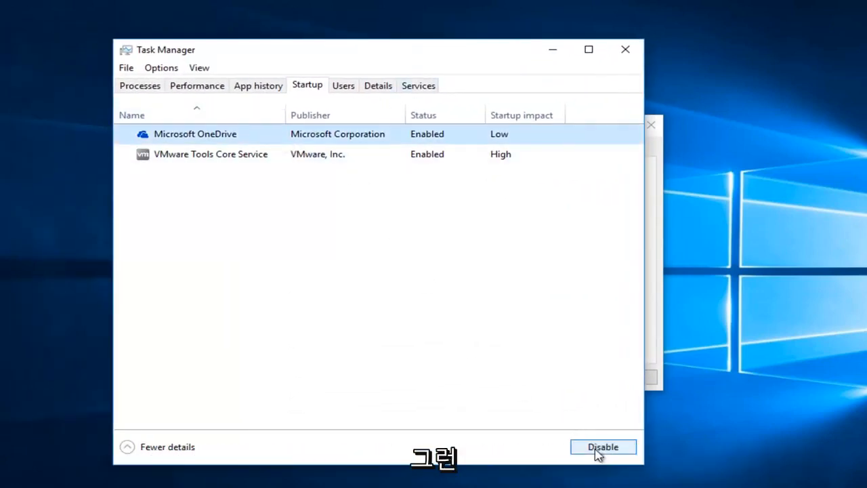
{"action": "left_click", "coordinate": [602, 447]}
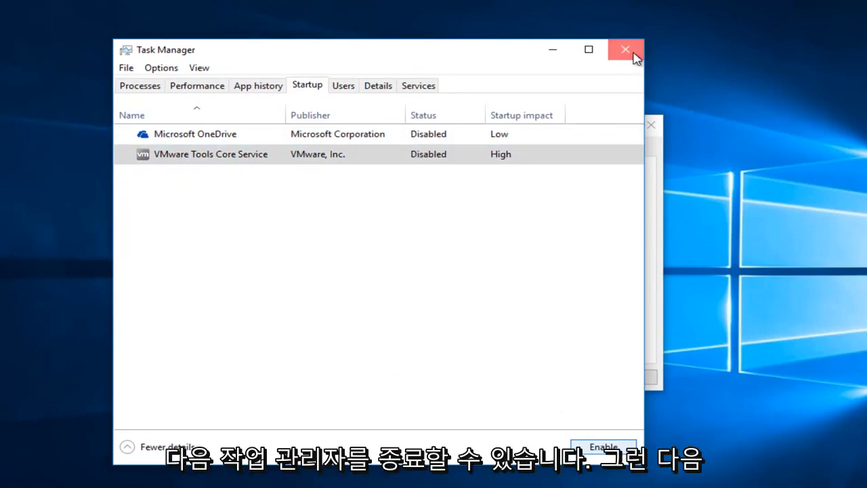
{"action": "left_click", "coordinate": [623, 49]}
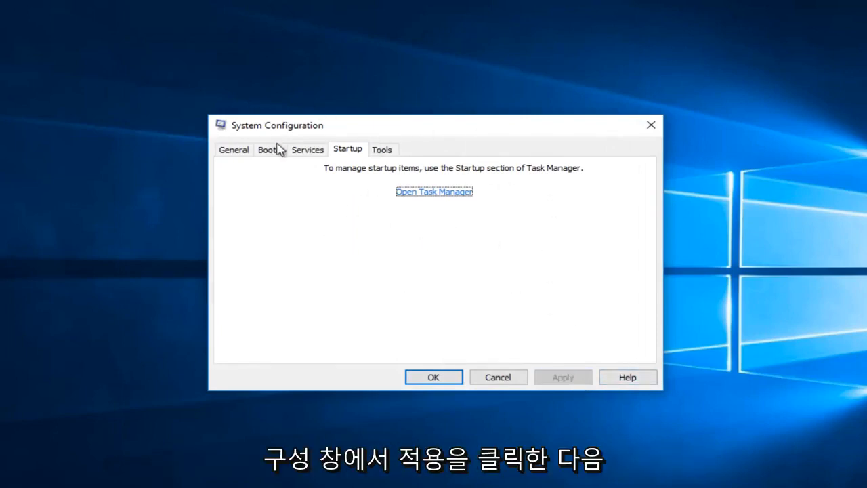
{"action": "left_click", "coordinate": [434, 377]}
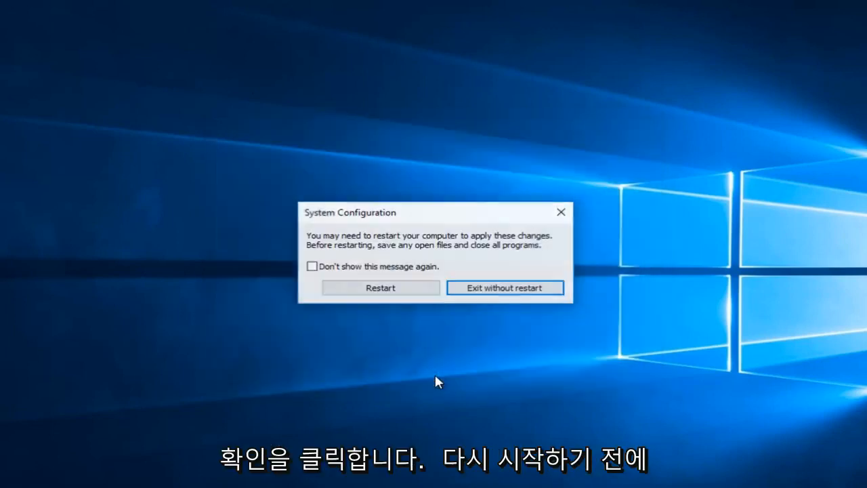
{"action": "mouse_move", "coordinate": [384, 247]}
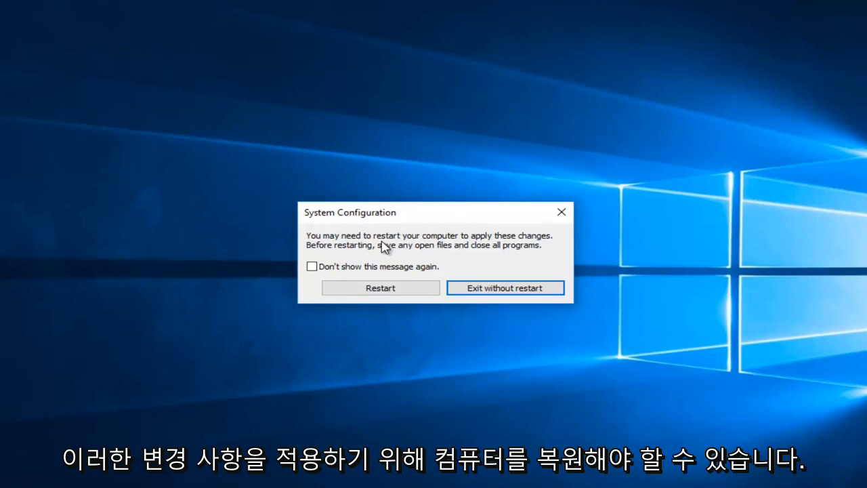
{"action": "mouse_move", "coordinate": [387, 259]}
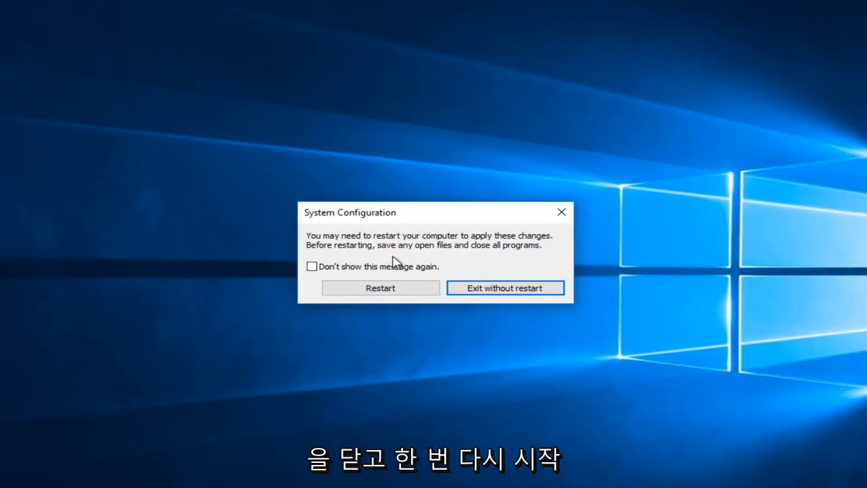
Accept the restart prompt so Windows reboots into the clean boot configuration.
{"action": "left_click", "coordinate": [381, 288]}
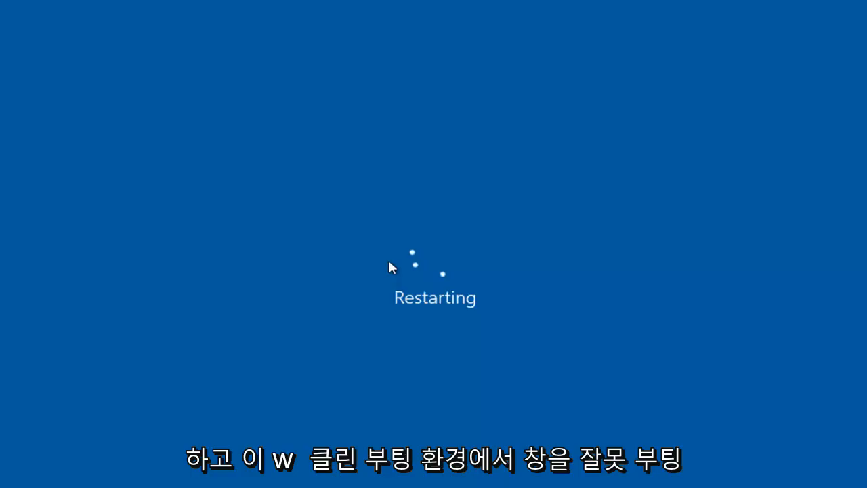